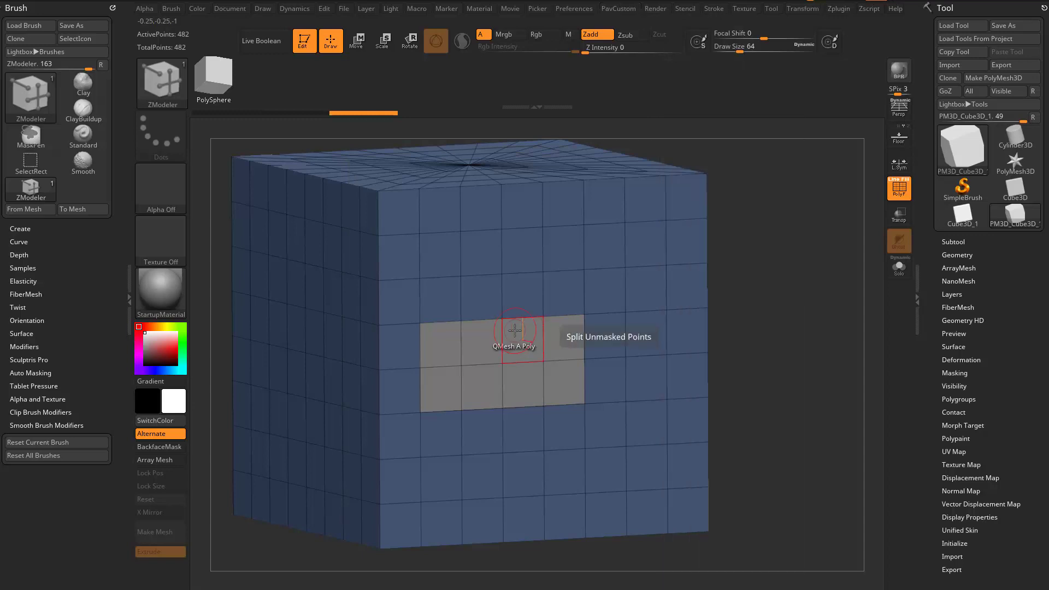
mouse_move(751, 277)
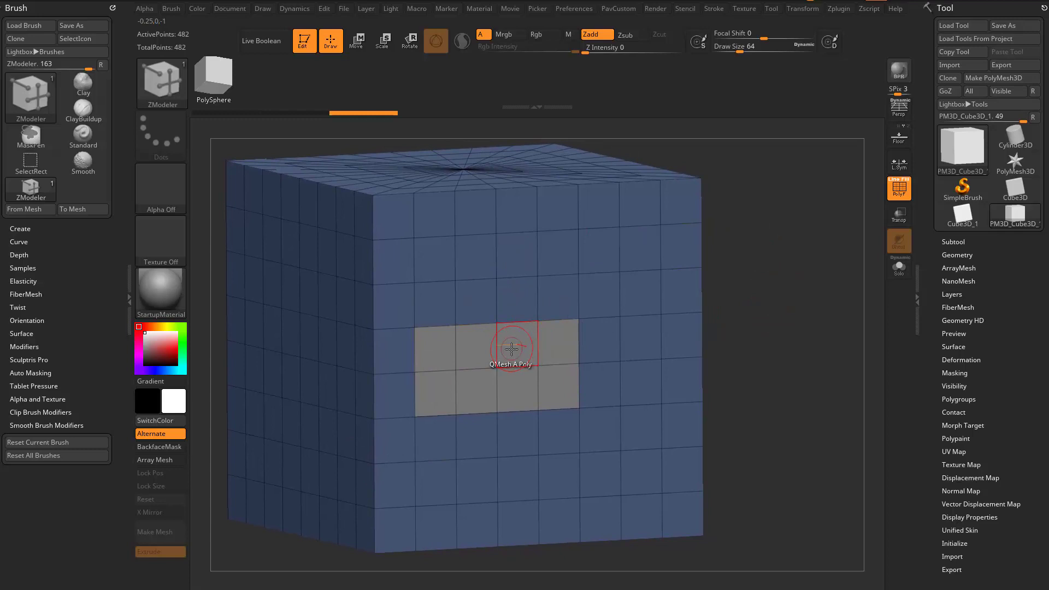
- Bring up the ZModeler polygon actions over the cube to choose Inset on A Single Poly
right_click(511, 350)
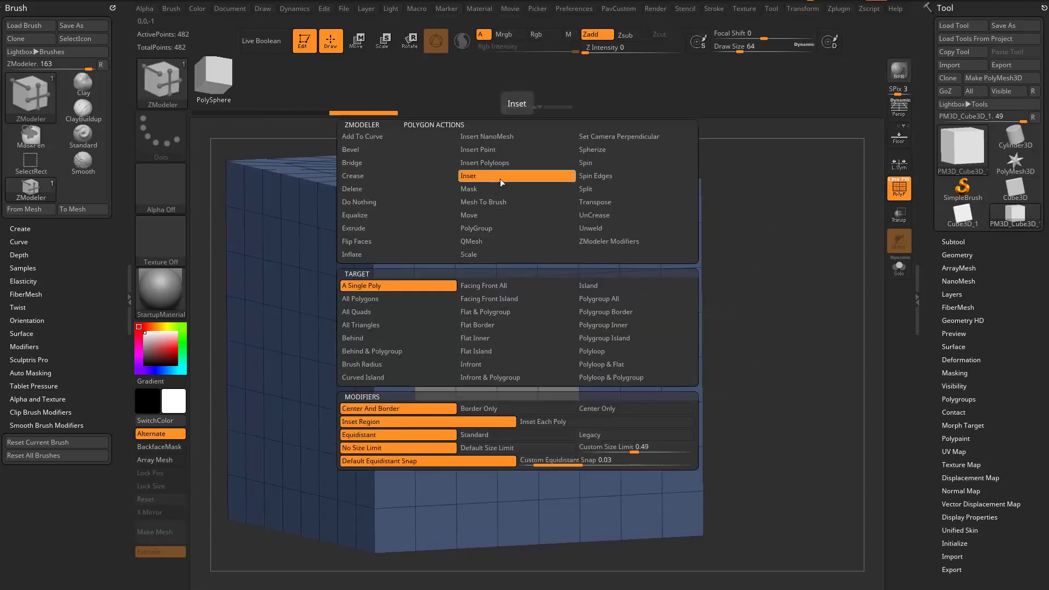
mouse_move(398, 285)
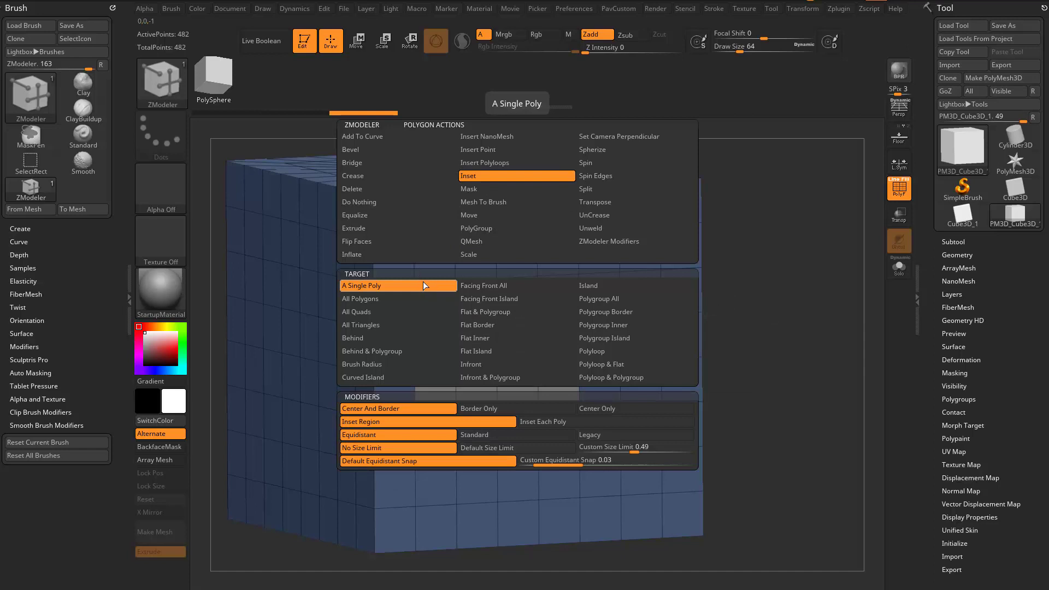
mouse_move(429, 434)
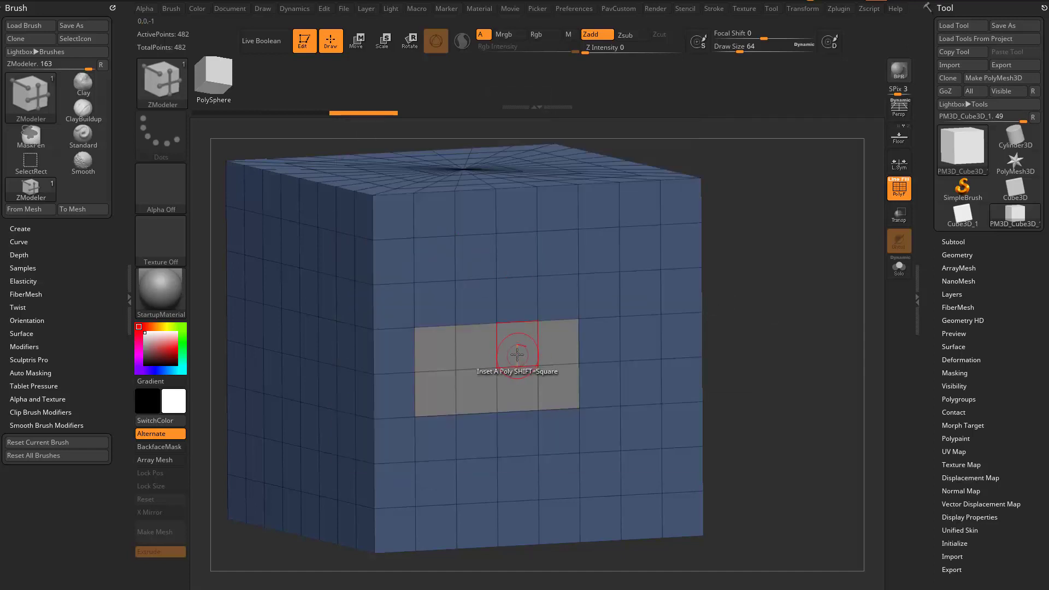
mouse_move(536, 338)
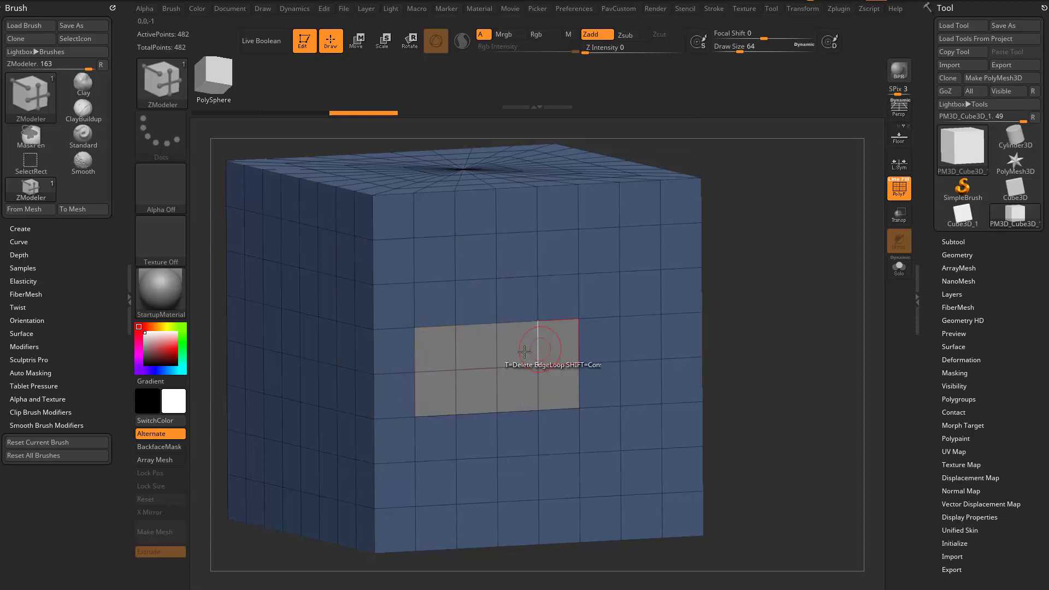
mouse_move(509, 318)
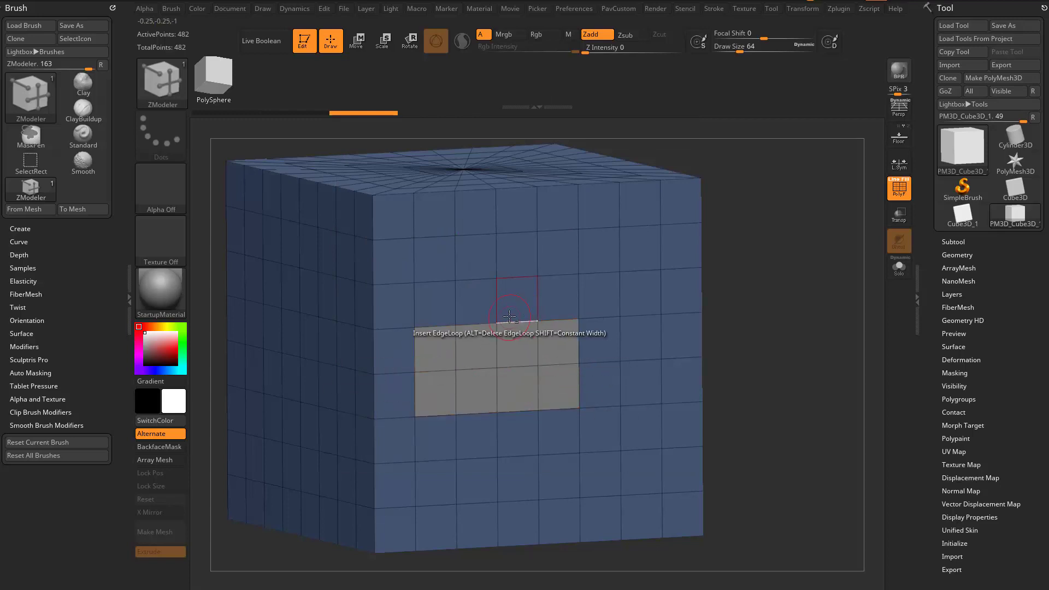
- Inset two individual front-face polygons, one near the middle and one lower down
click(508, 318)
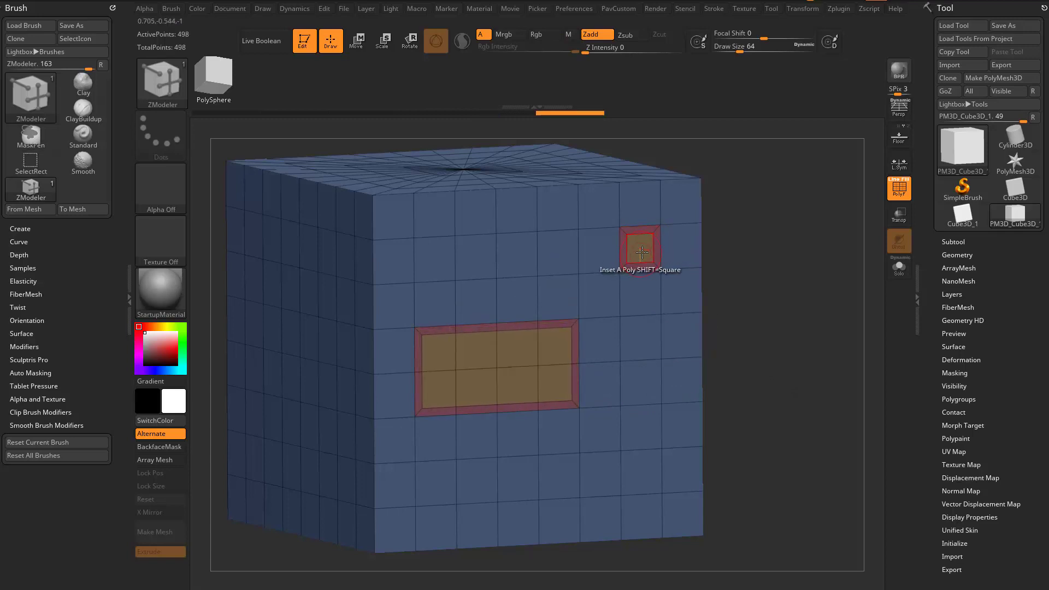
mouse_move(608, 315)
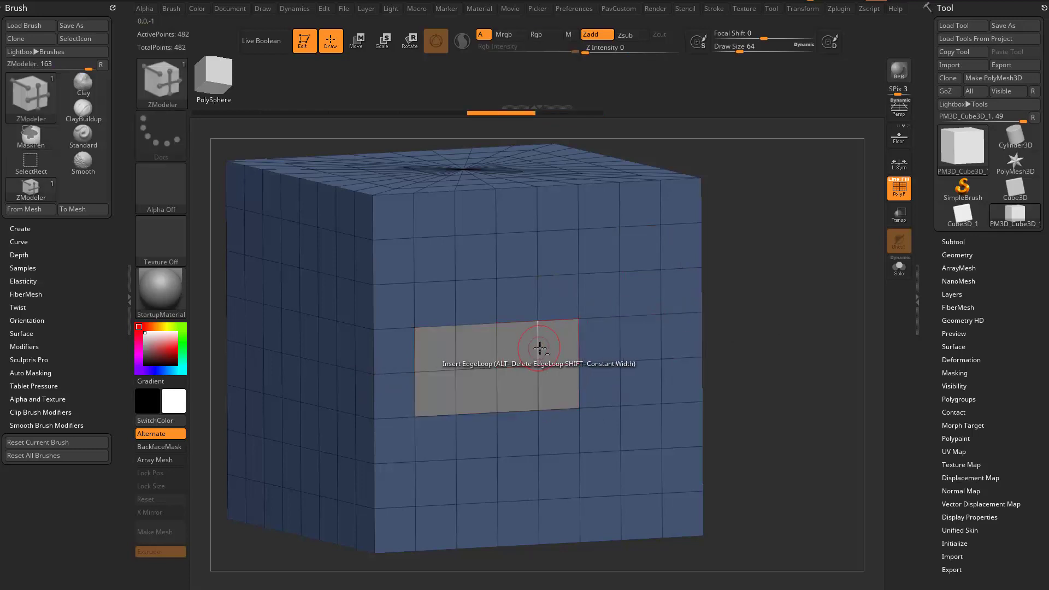
mouse_move(684, 335)
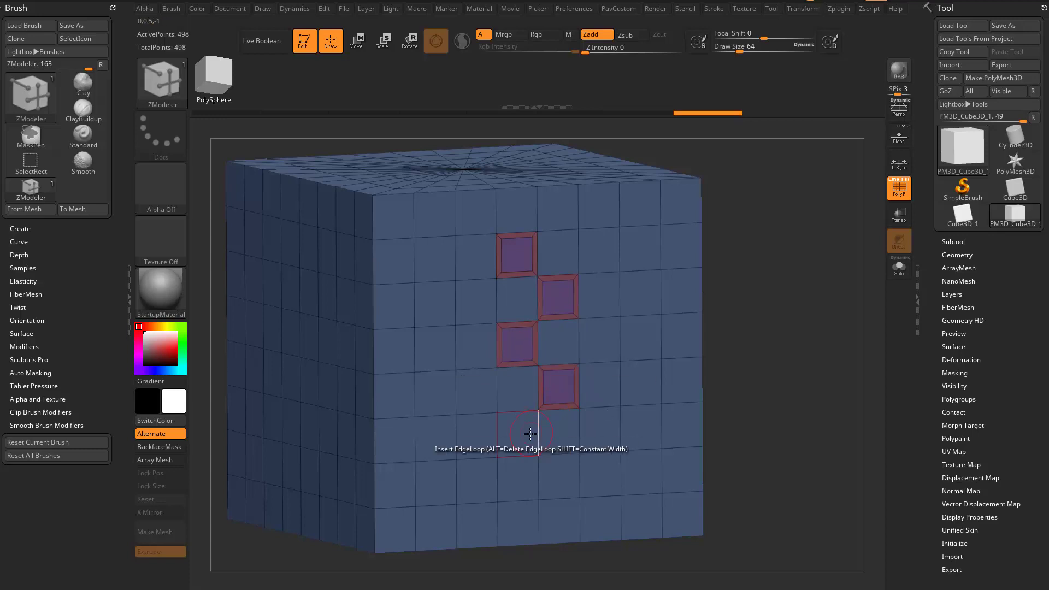
click(531, 434)
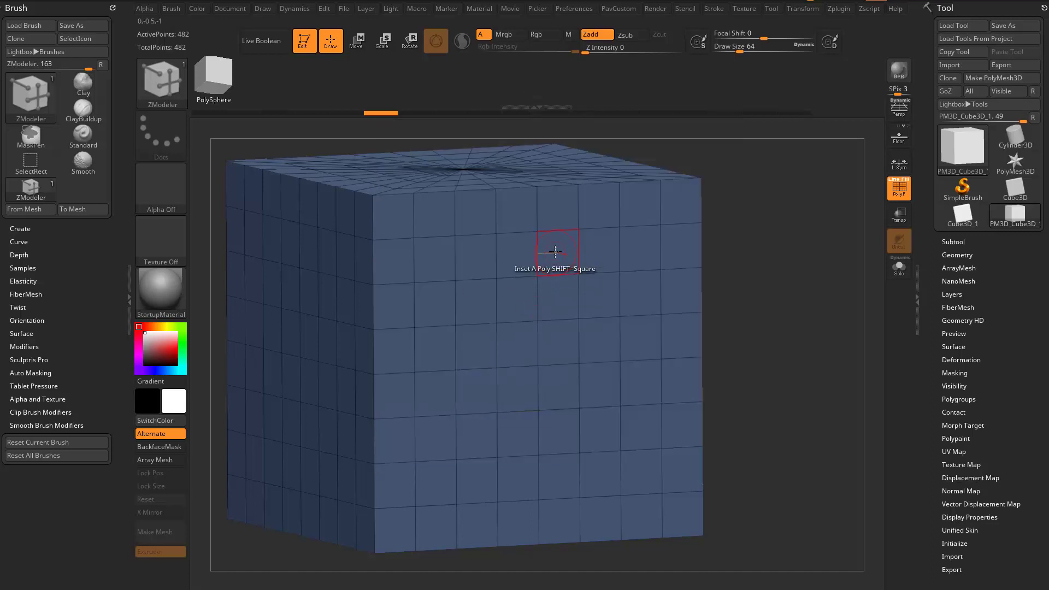
- Inset three adjacent polygons along the top row of the front face
click(556, 253)
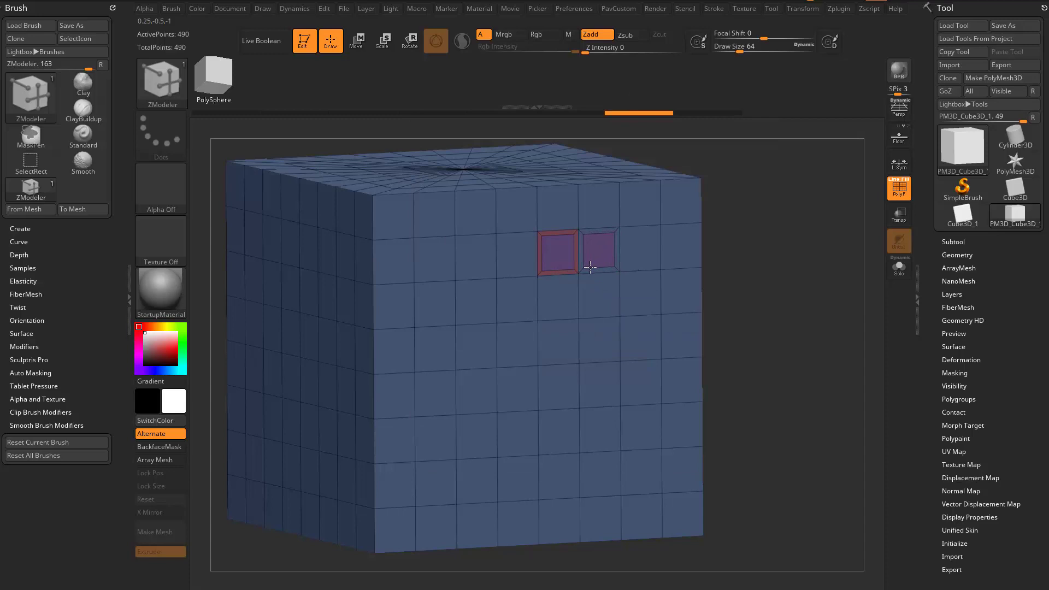
click(633, 252)
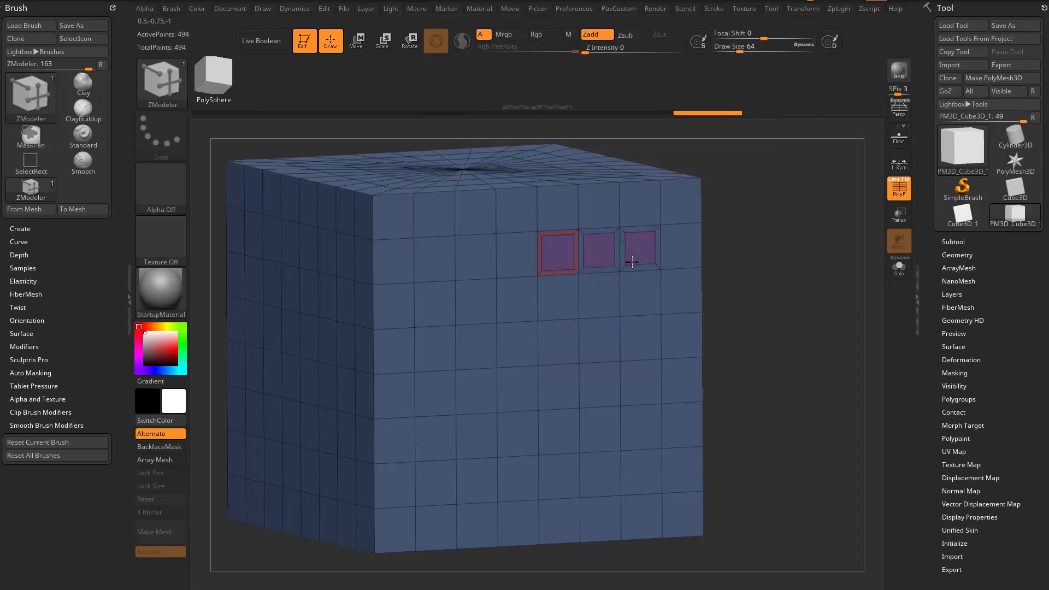
click(577, 268)
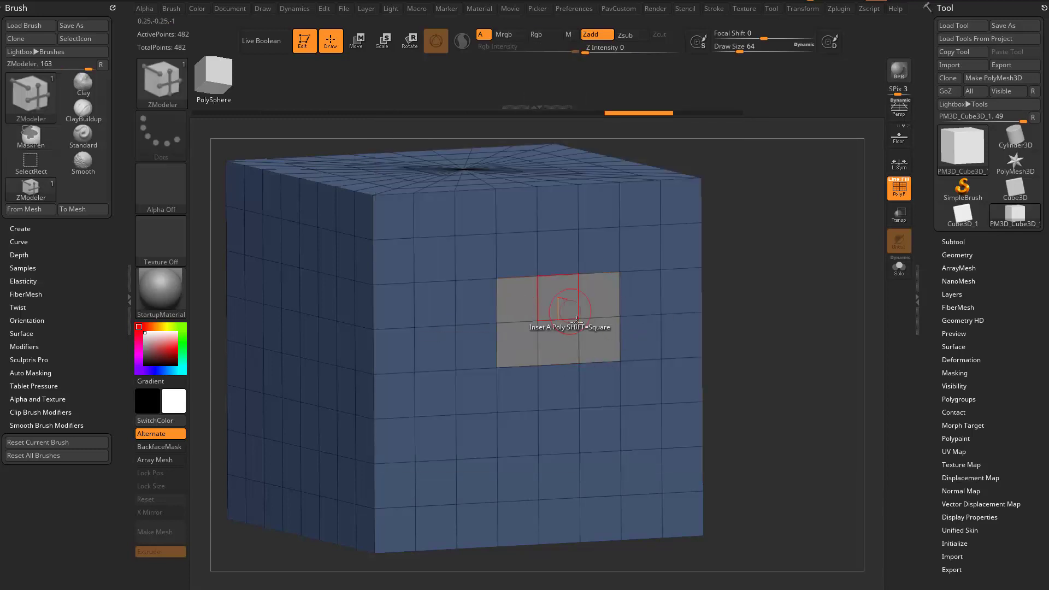
mouse_move(576, 291)
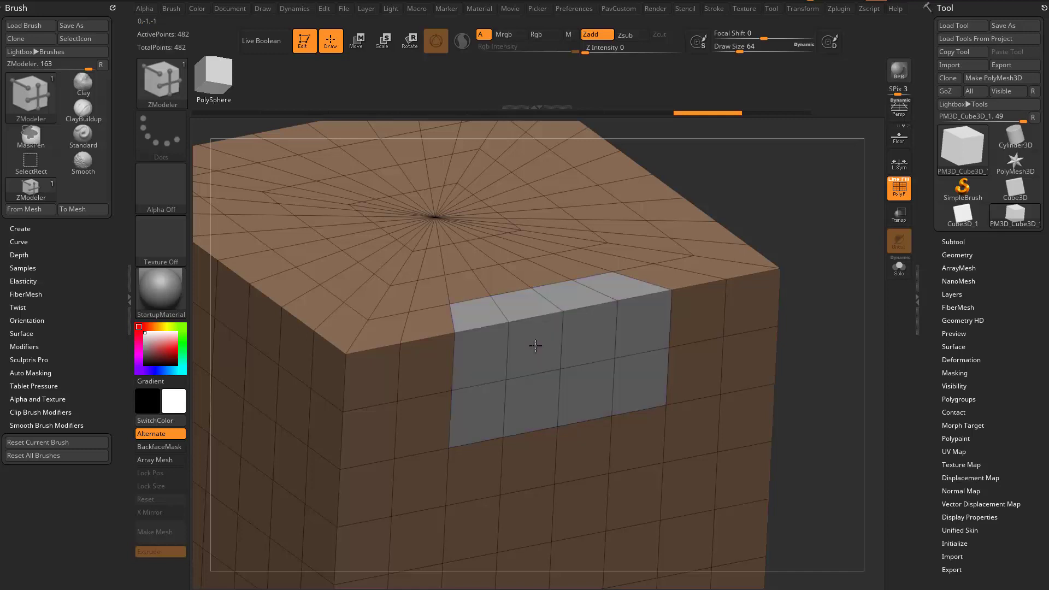
mouse_move(568, 333)
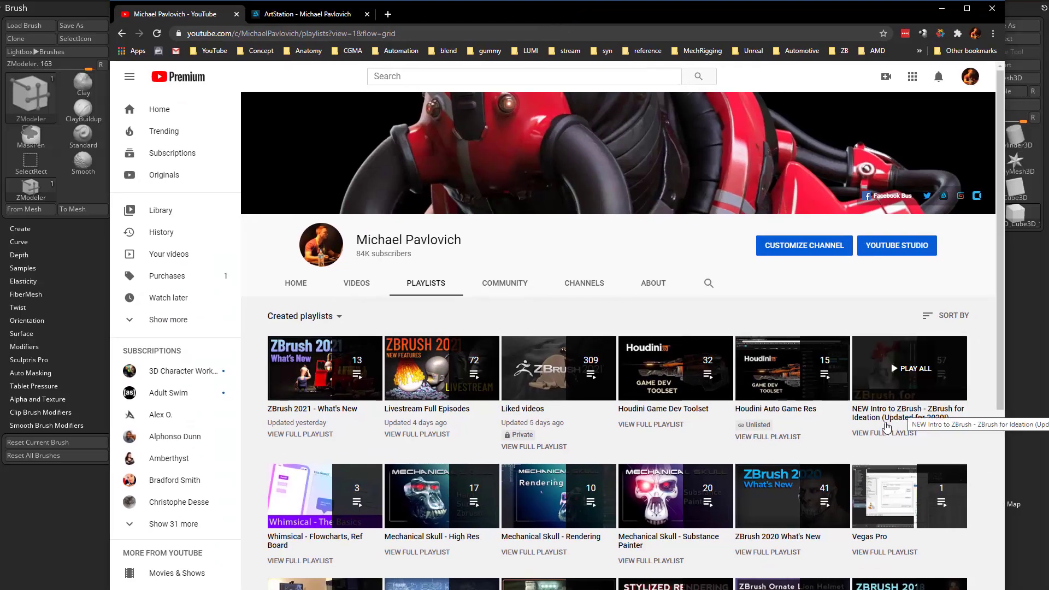
- Switch to the browser showing the YouTube channel's Playlists page
click(302, 13)
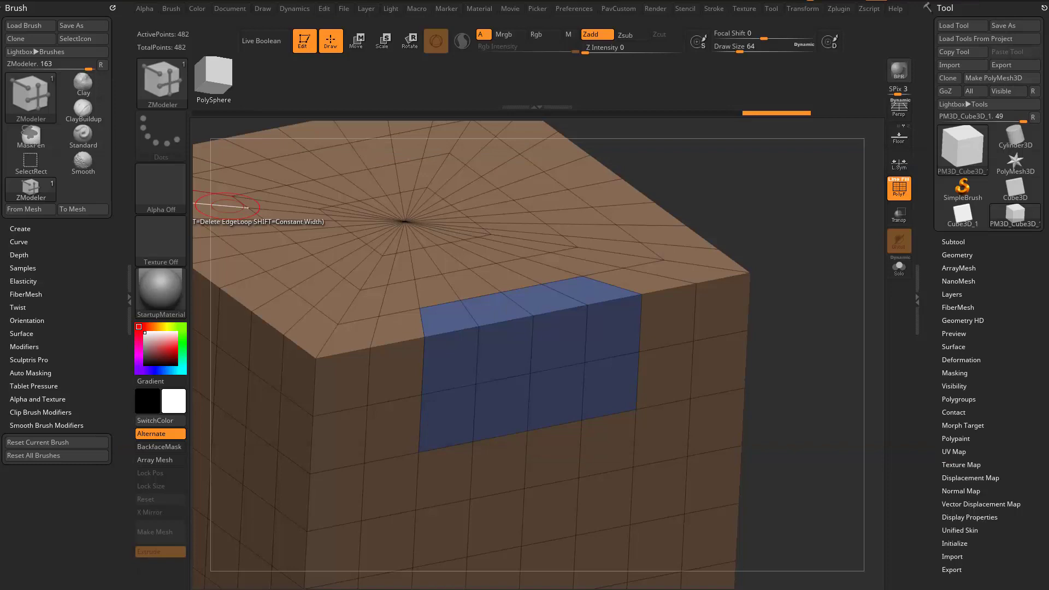
mouse_move(429, 350)
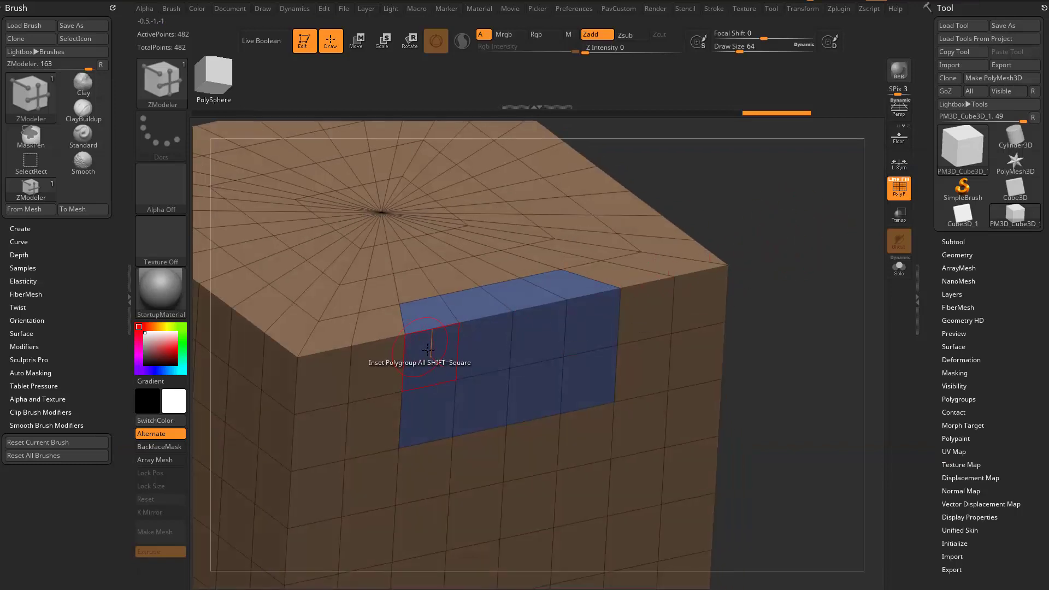
mouse_move(487, 347)
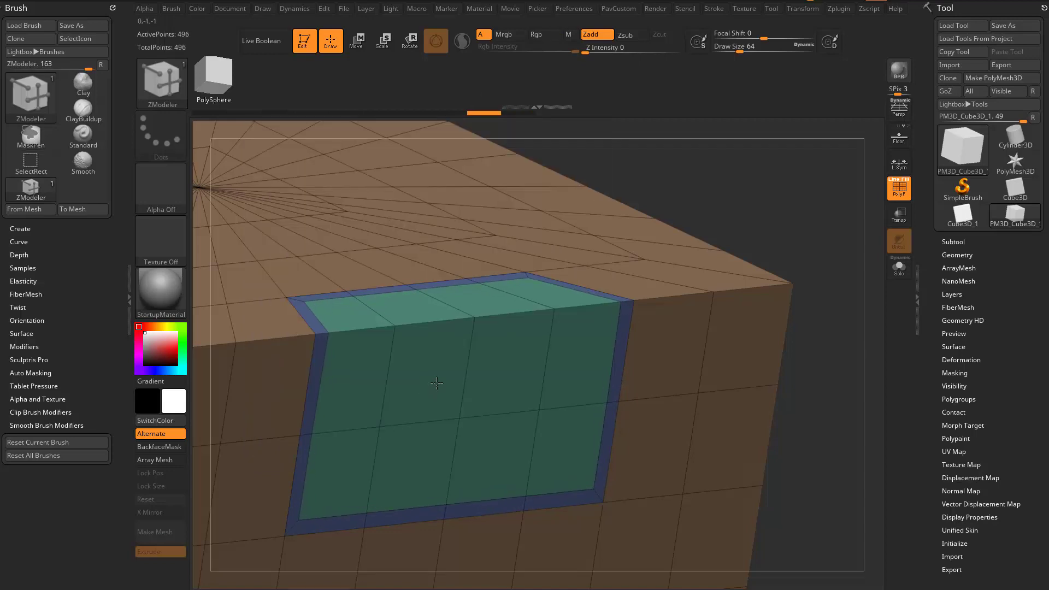
mouse_move(321, 332)
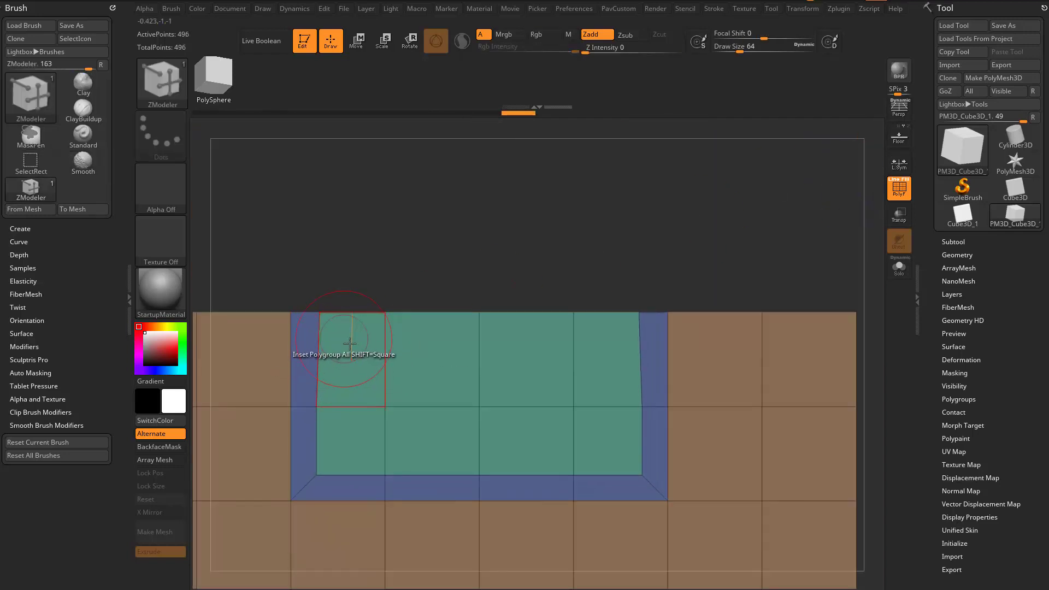
mouse_move(341, 338)
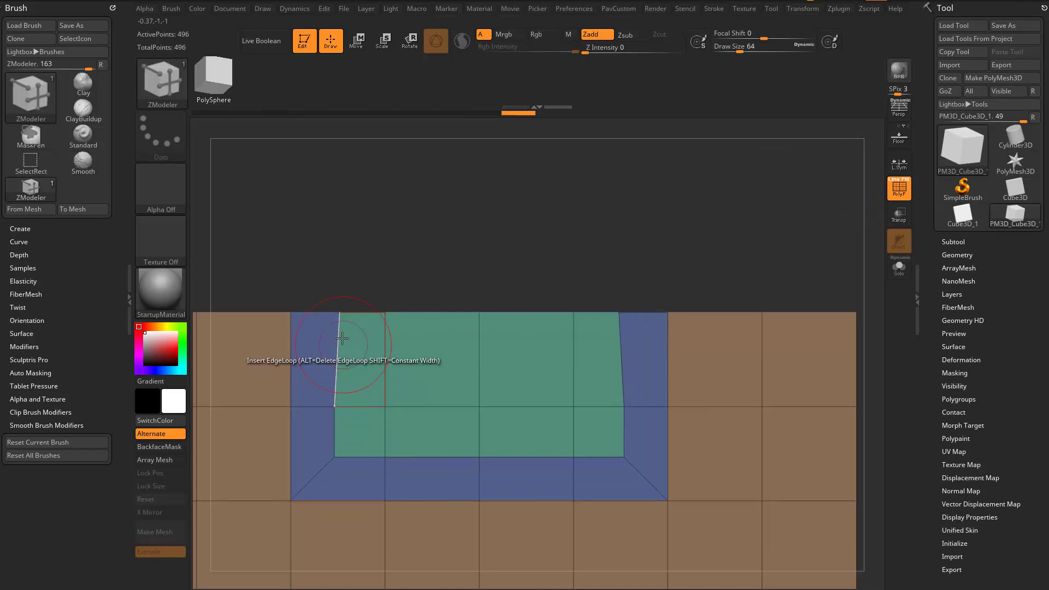
mouse_move(334, 394)
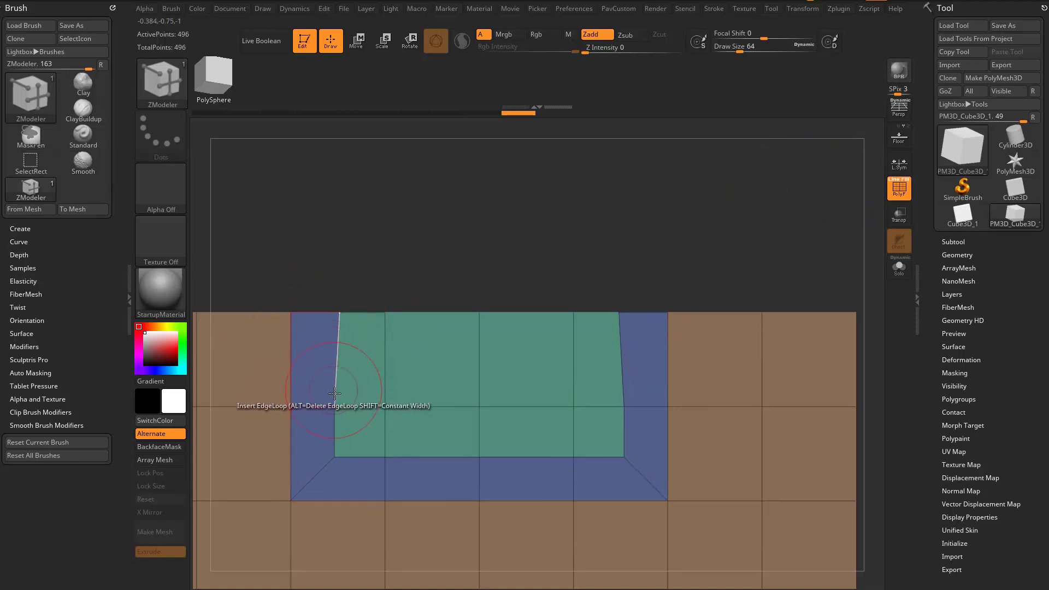
- Choose Inset Polygroup All and apply it to the blue polygroup on the cube face
right_click(335, 394)
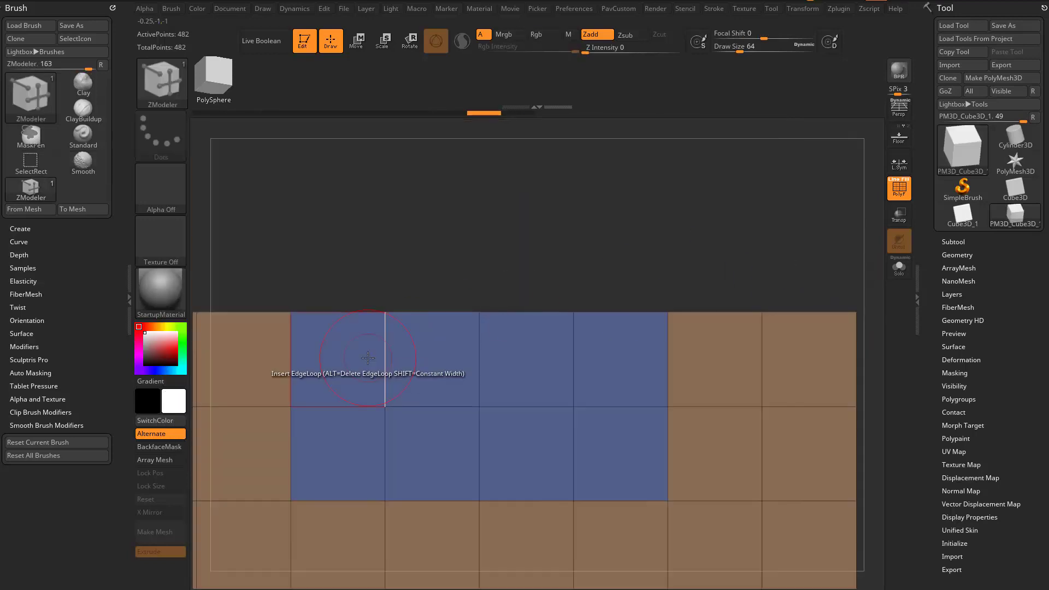
click(368, 357)
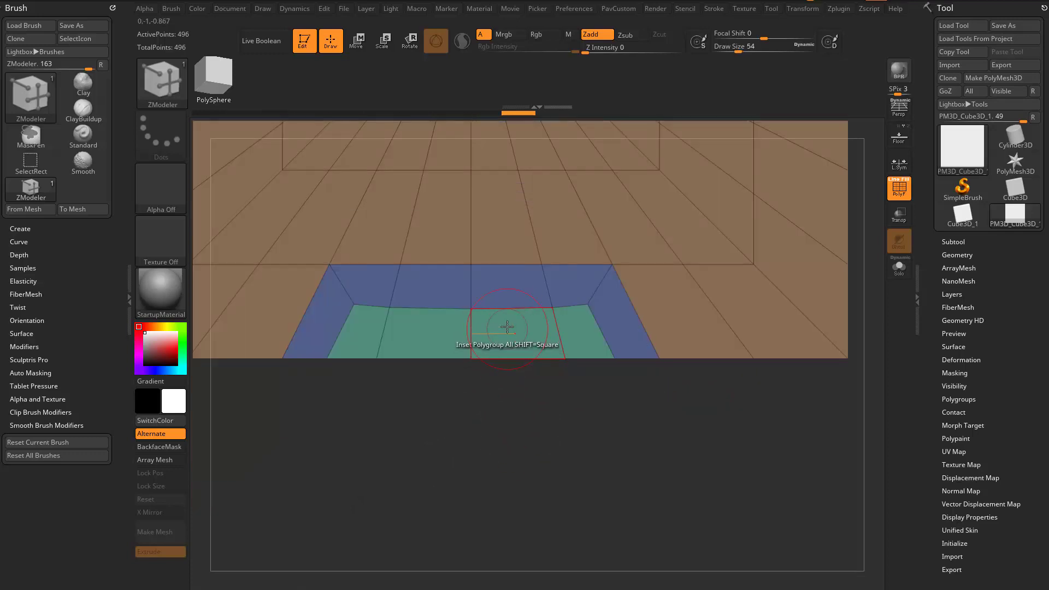
- Re-inset the blue polygroup, leaving an even blue border around a green centre
click(356, 40)
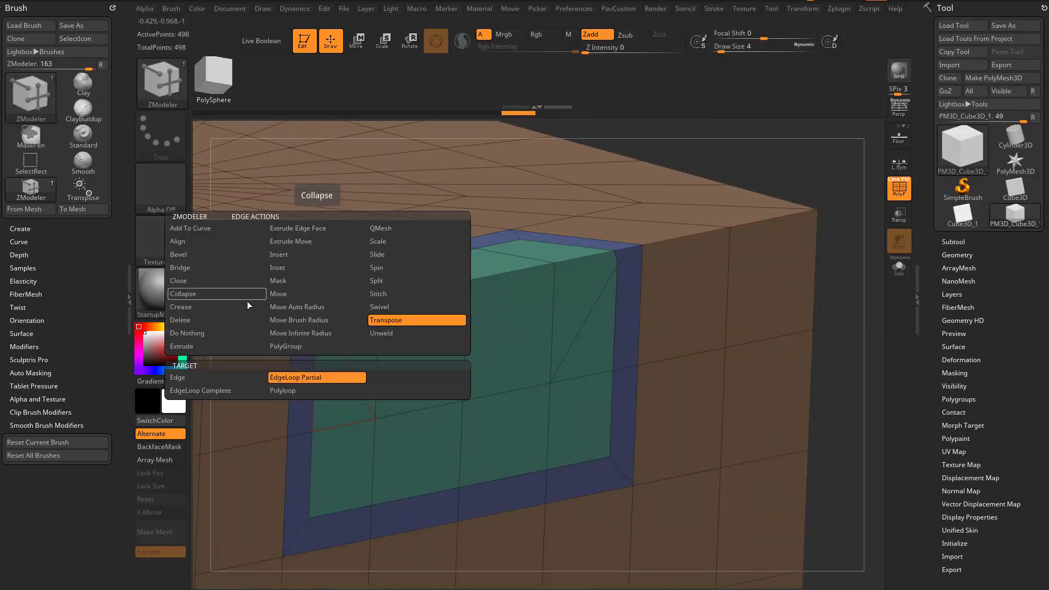
mouse_move(176, 280)
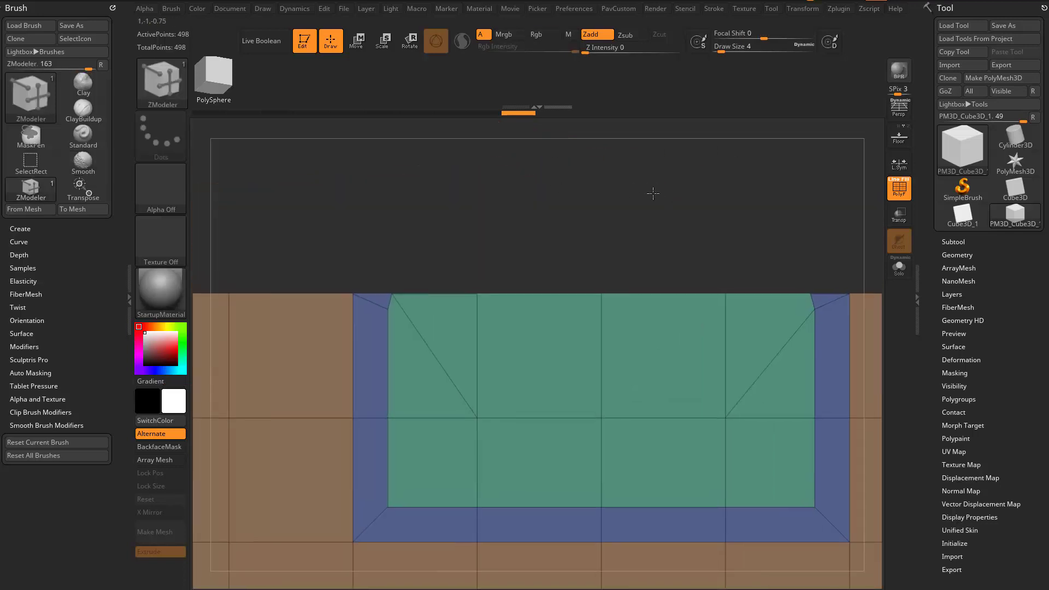
- Collapse the inset's partial edge loop so the face returns to one blue region
click(354, 325)
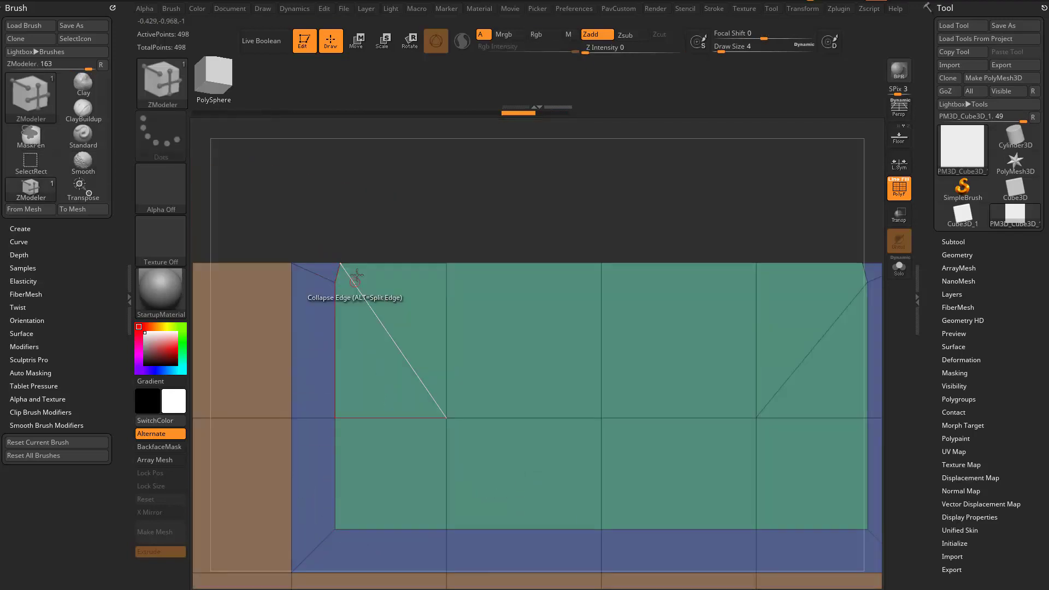
mouse_move(302, 261)
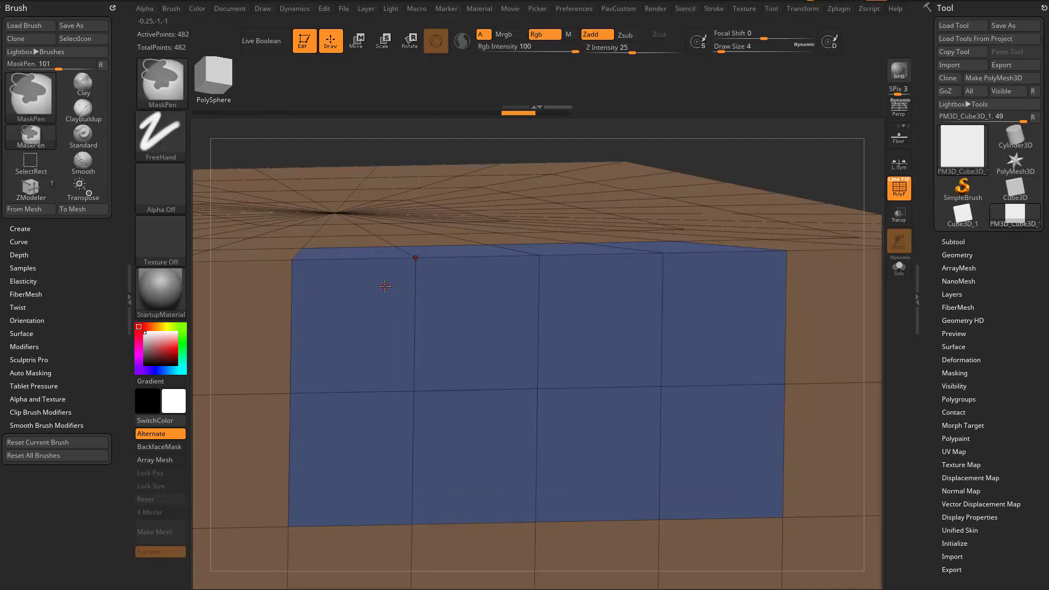
click(31, 94)
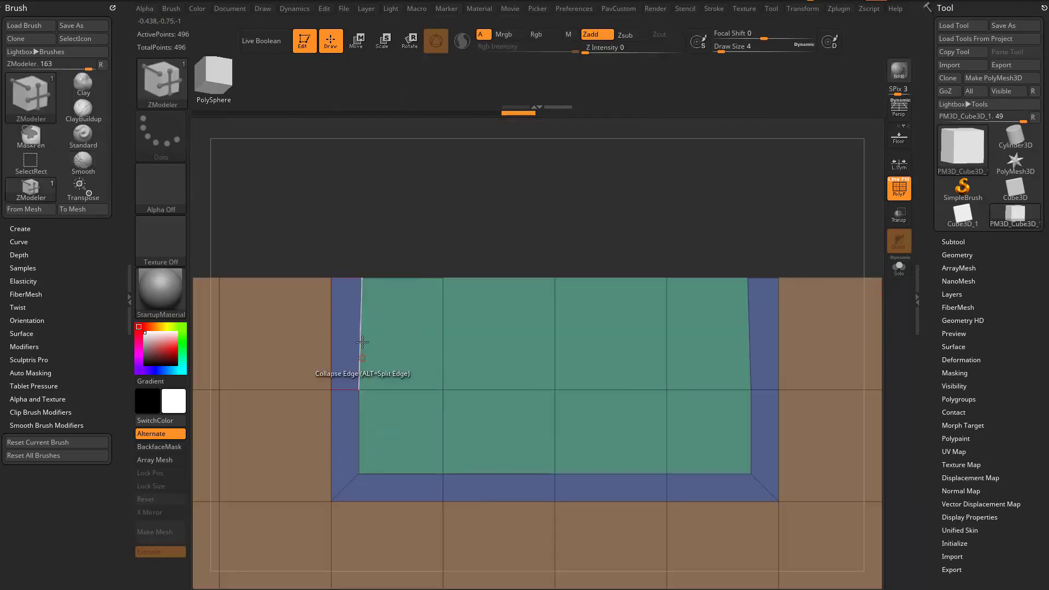
mouse_move(356, 320)
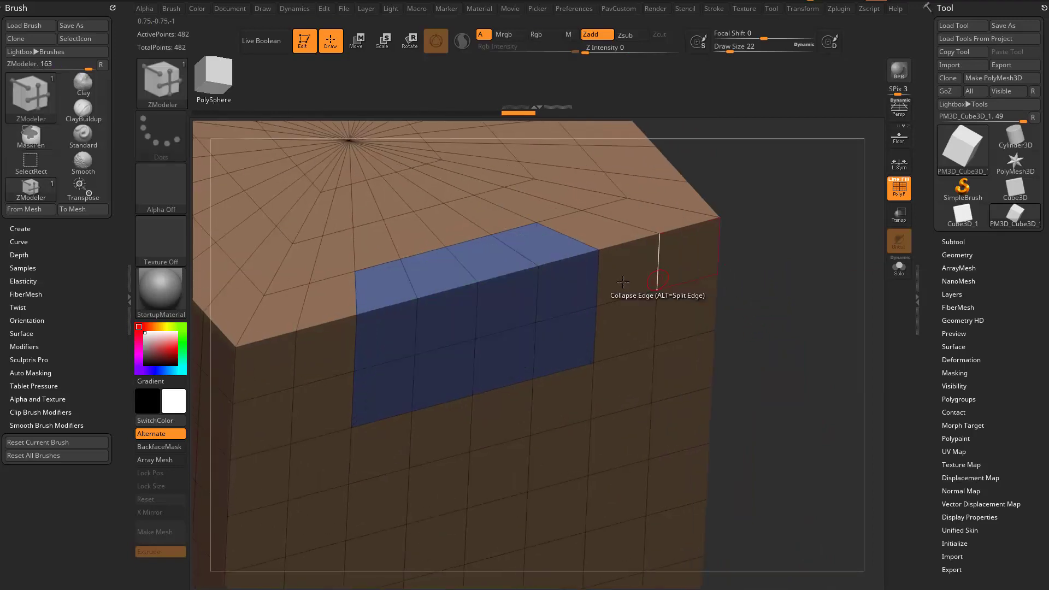
mouse_move(446, 333)
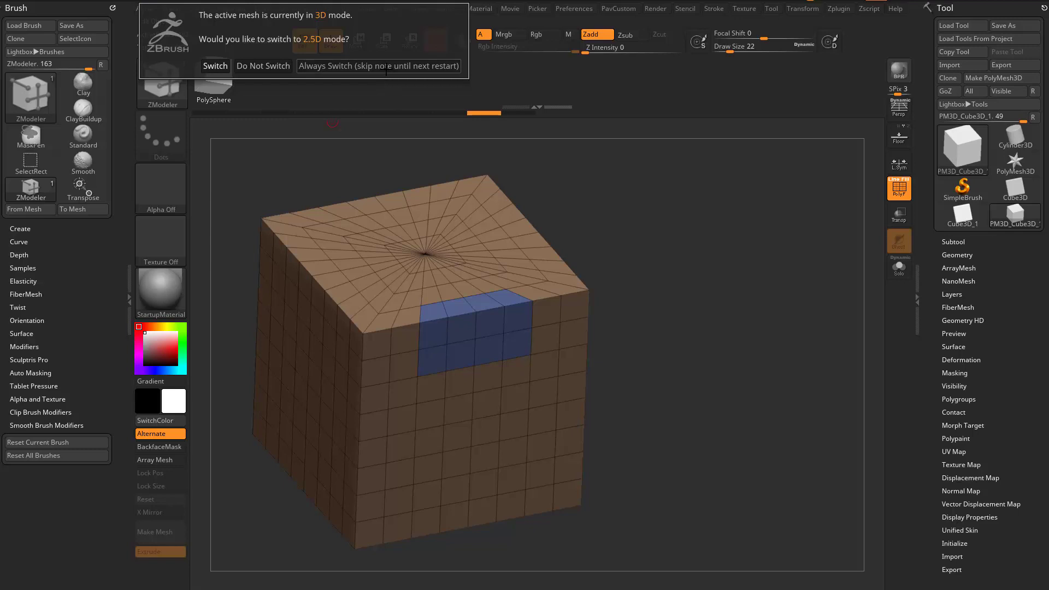
- Choose Do Not Switch so the cube stays an editable 3D mesh
click(264, 66)
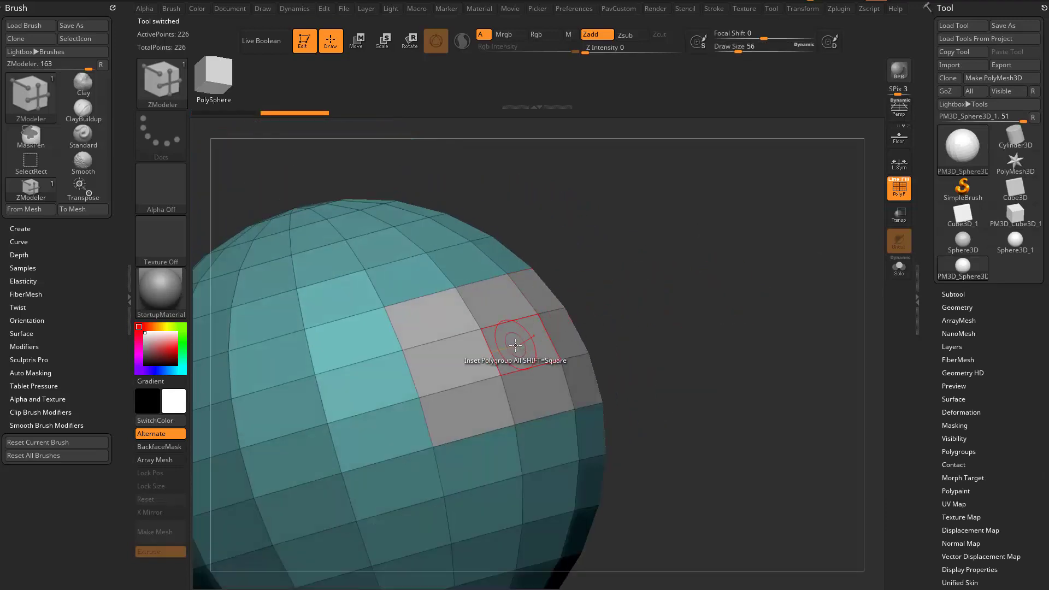
- Apply Inset Polygroup All with No Size Limit to the light patch on the low-poly sphere
click(515, 346)
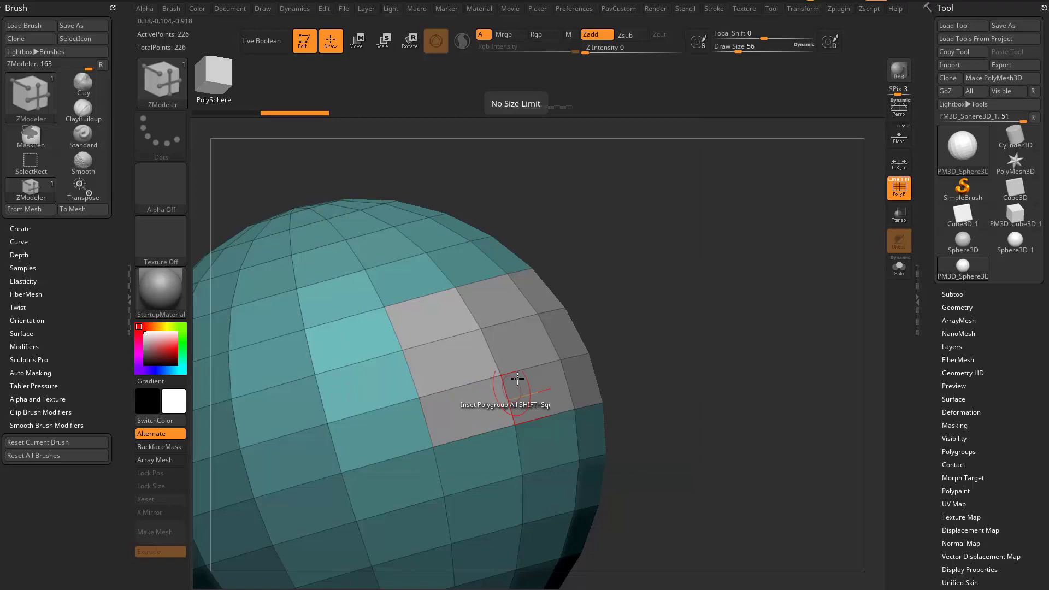
click(517, 369)
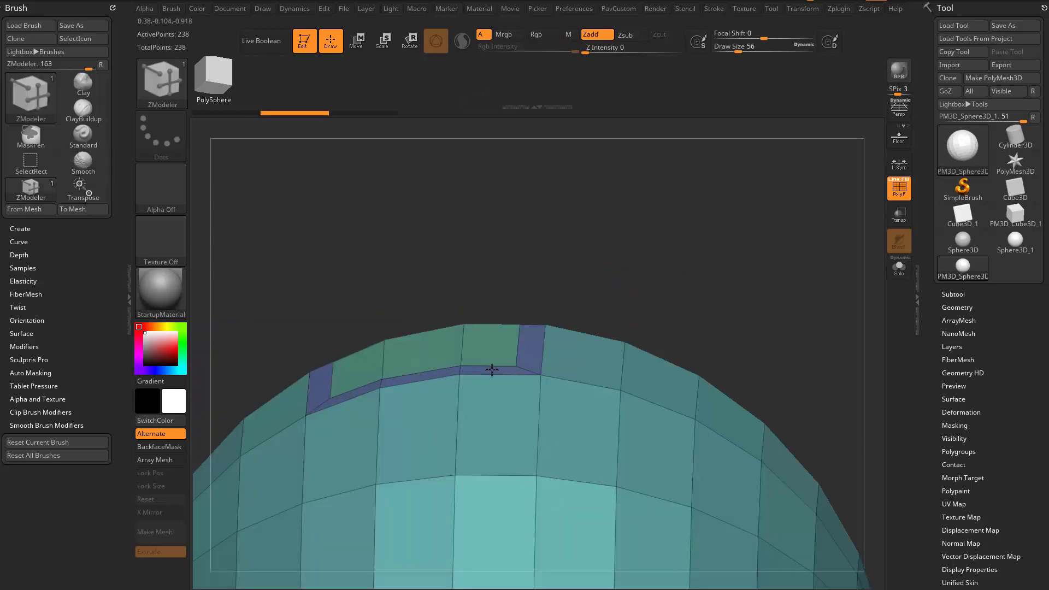
mouse_move(545, 327)
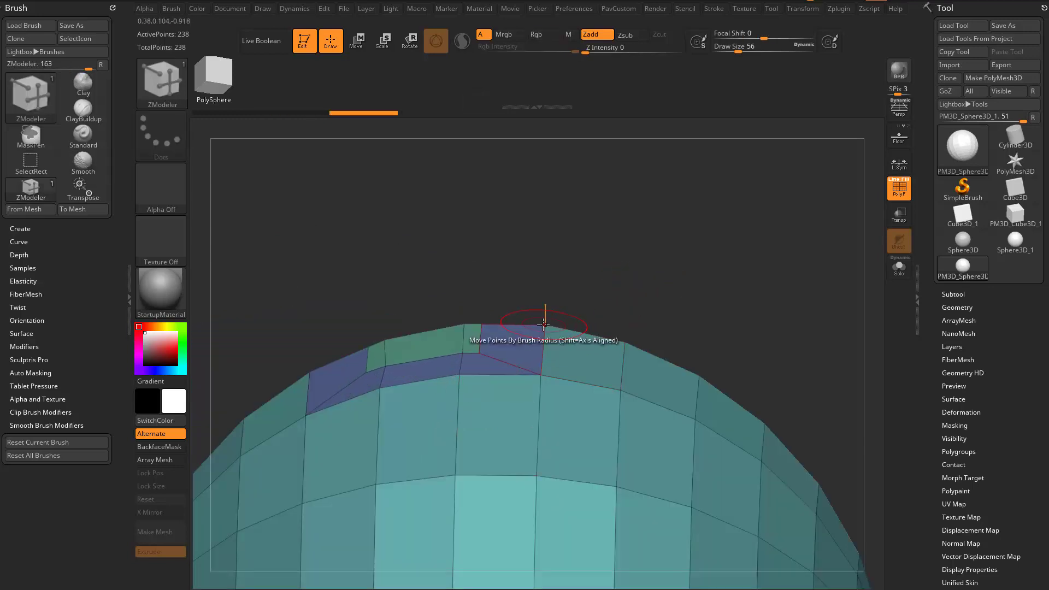
mouse_move(502, 325)
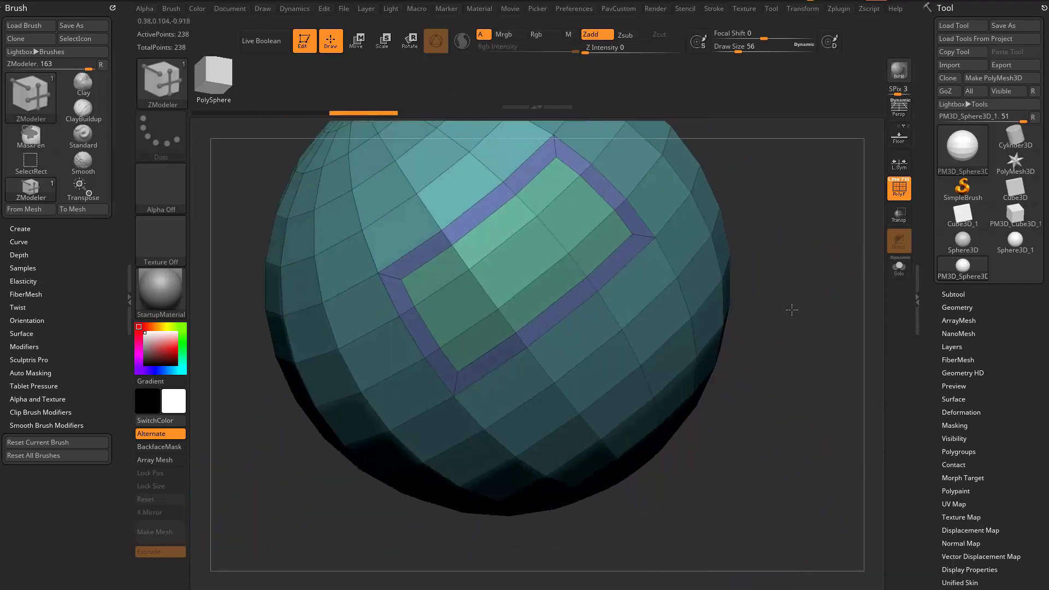
click(428, 329)
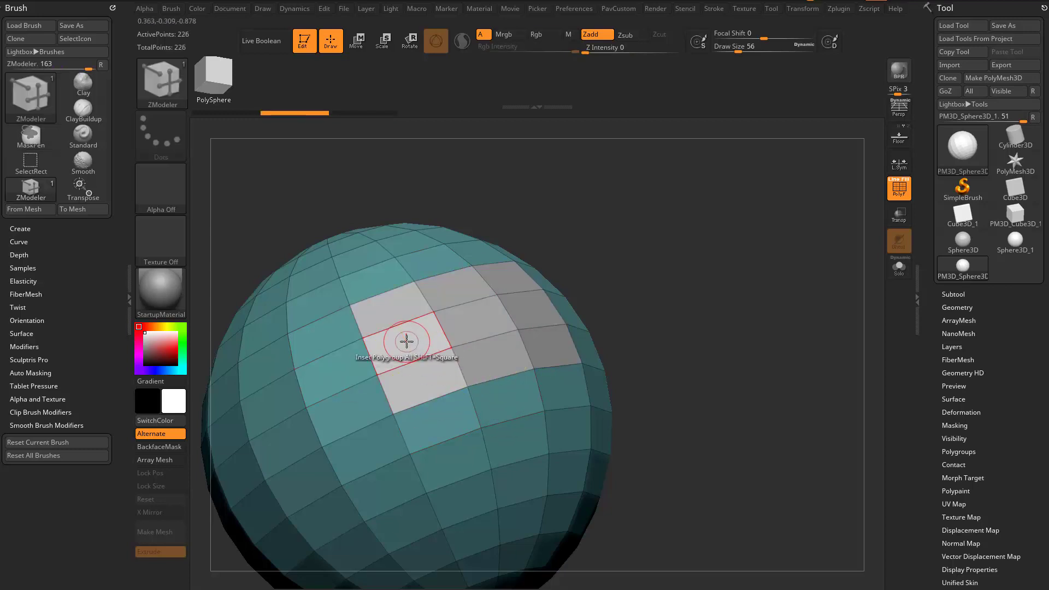
mouse_move(484, 384)
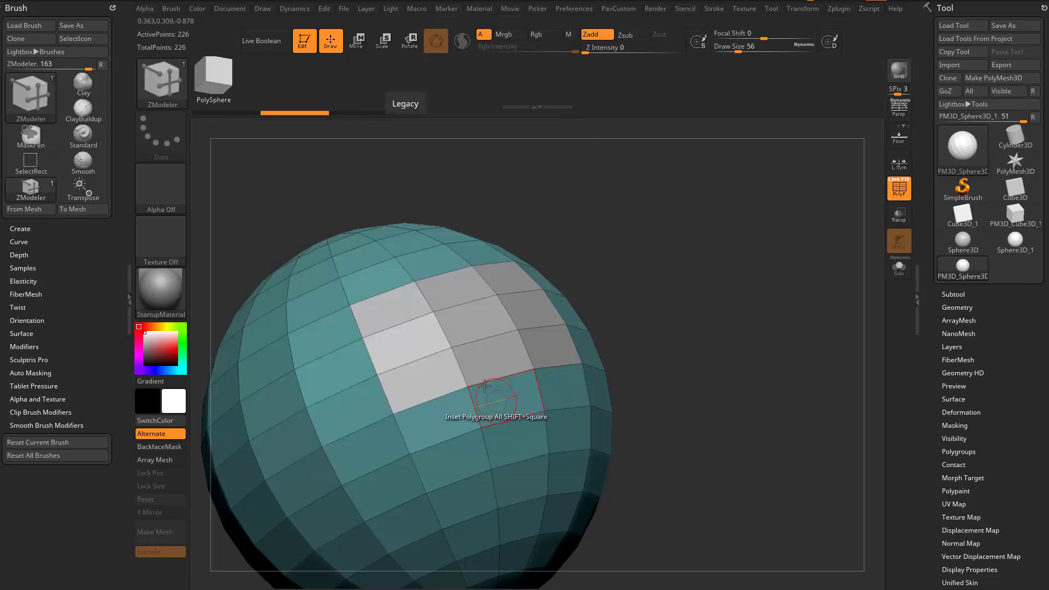
mouse_move(419, 341)
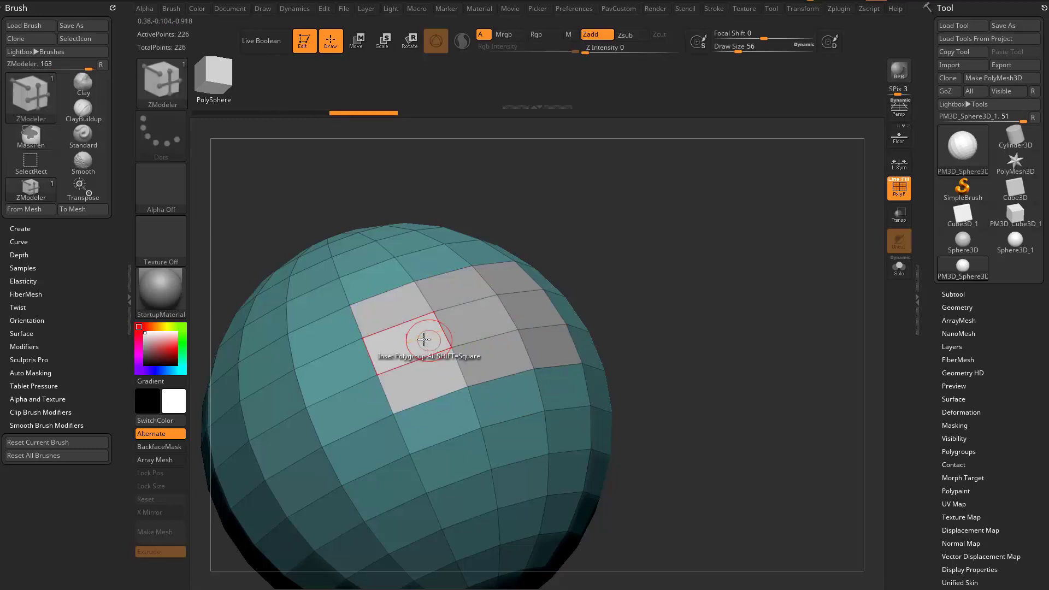
mouse_move(419, 348)
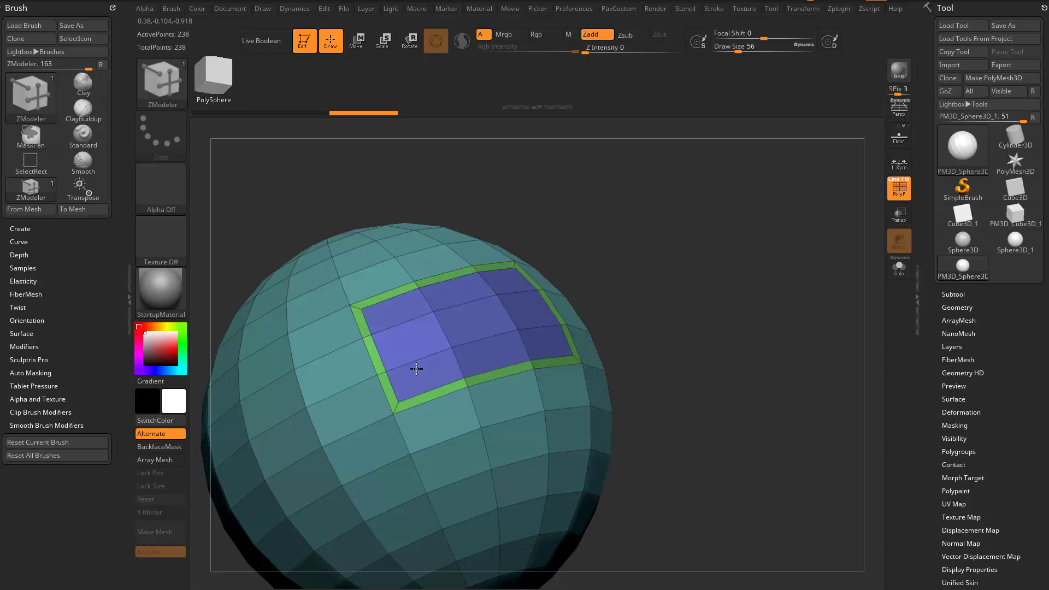
- Inset the sphere's light patch again using the Custom Size Limit equidistant setting
click(415, 368)
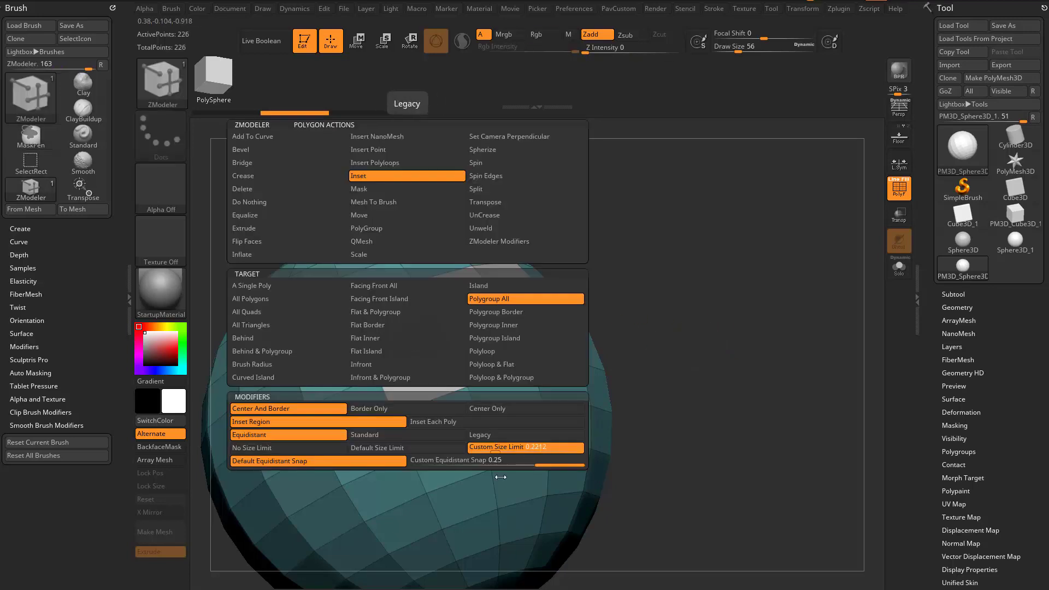
mouse_move(554, 268)
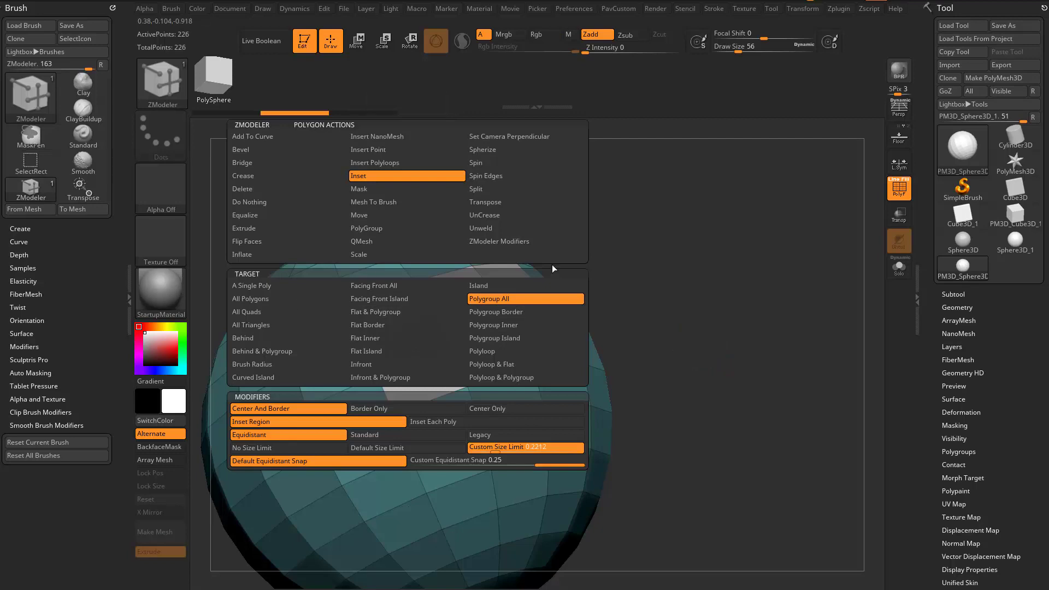